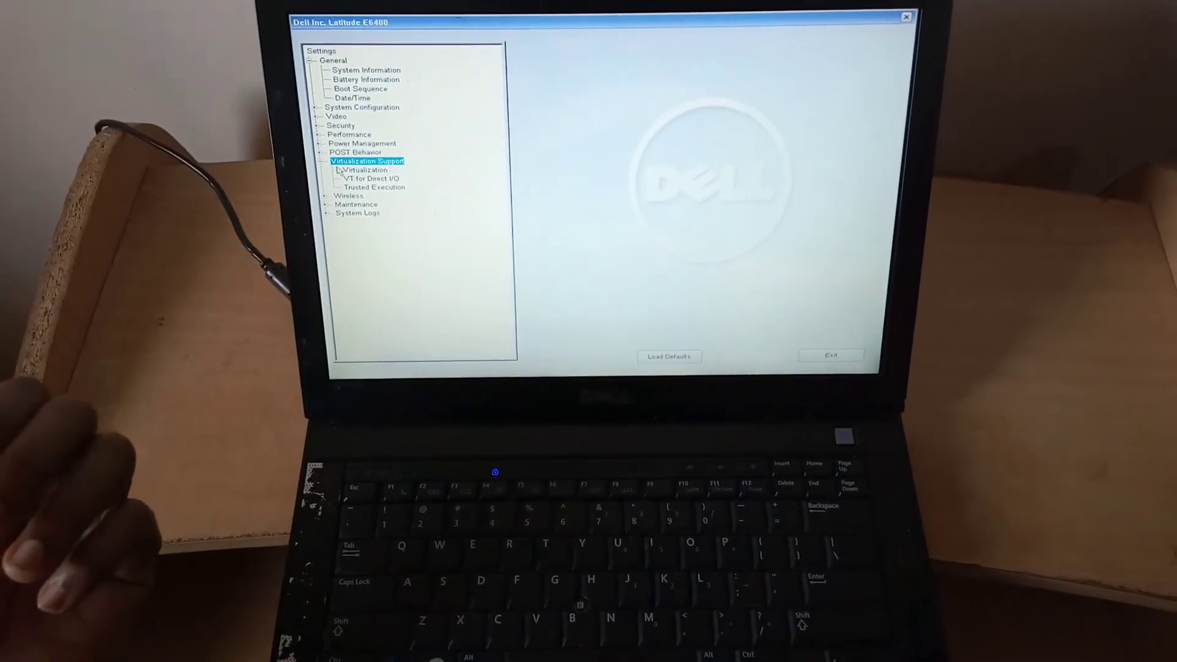
Step: Enable Intel Virtualization Technology, VT for Direct I/O and Trusted Execution via their Enable checkboxes
left_click(363, 169)
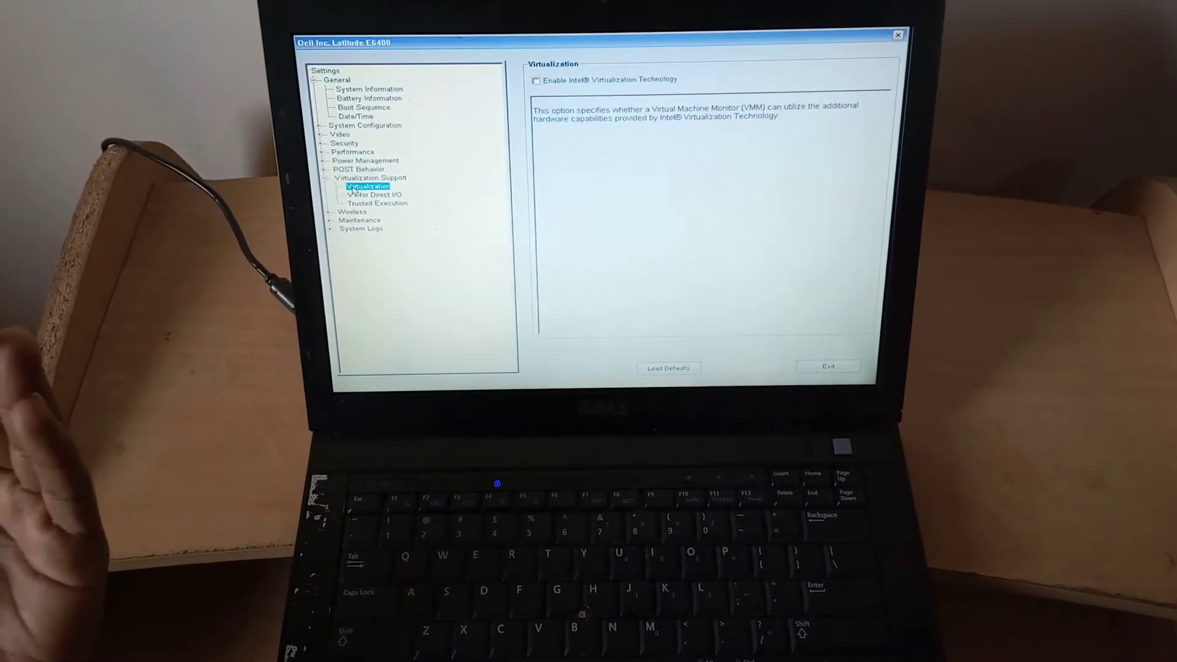
left_click(536, 81)
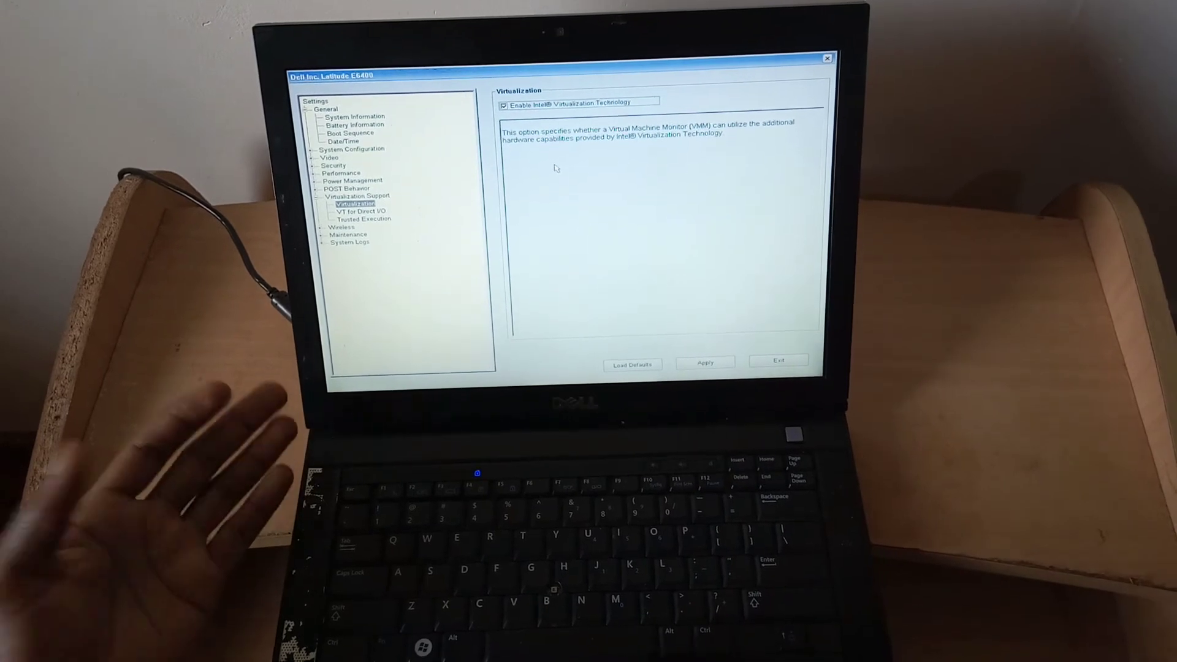
left_click(359, 211)
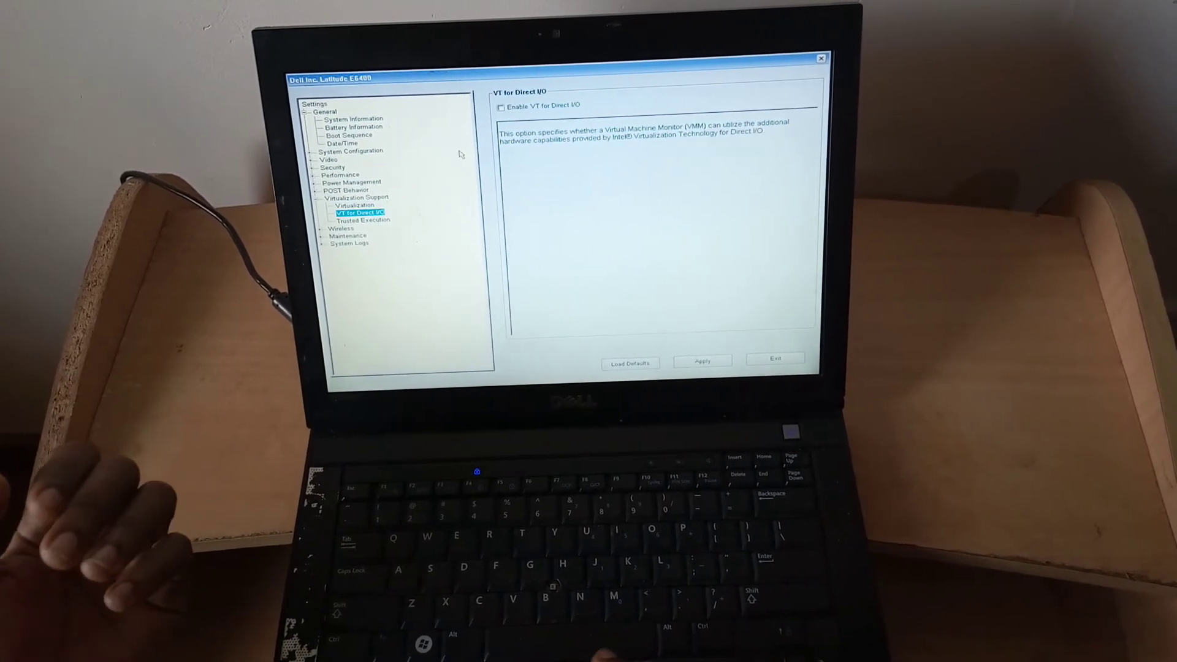
left_click(500, 108)
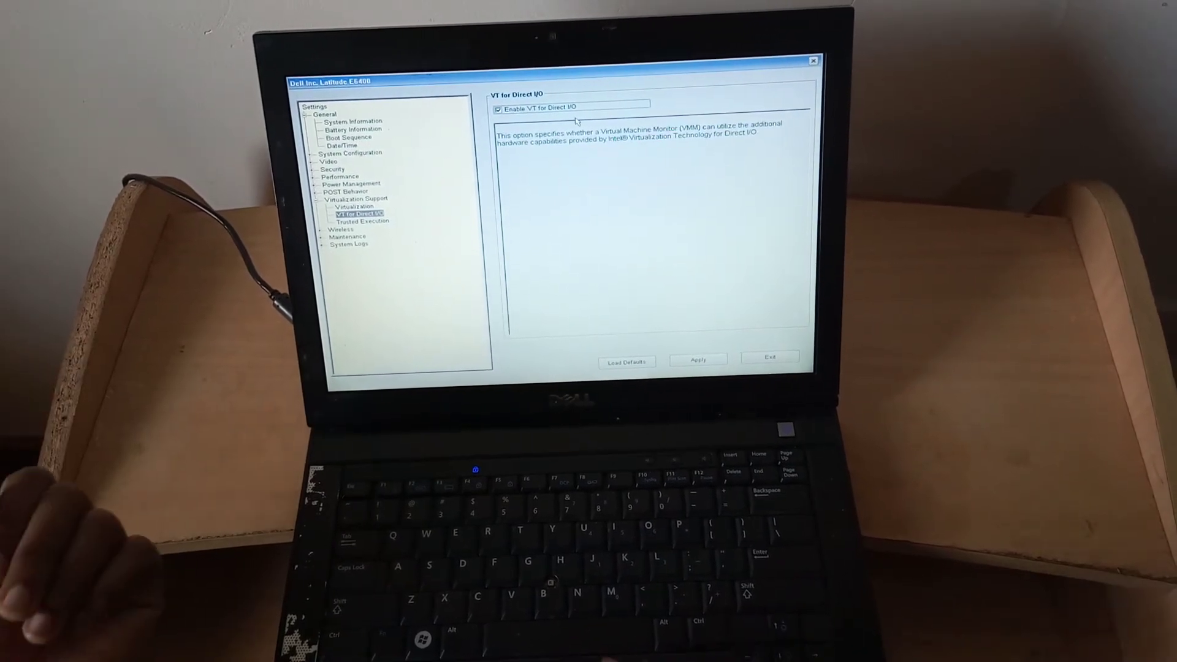
left_click(362, 222)
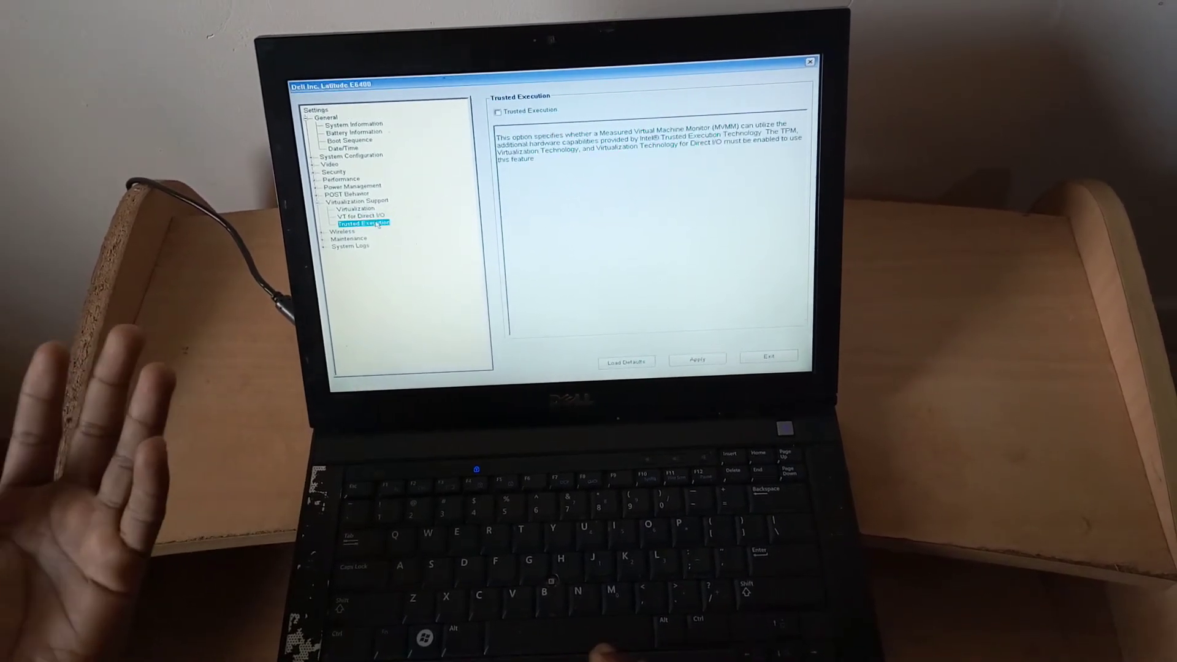
left_click(498, 112)
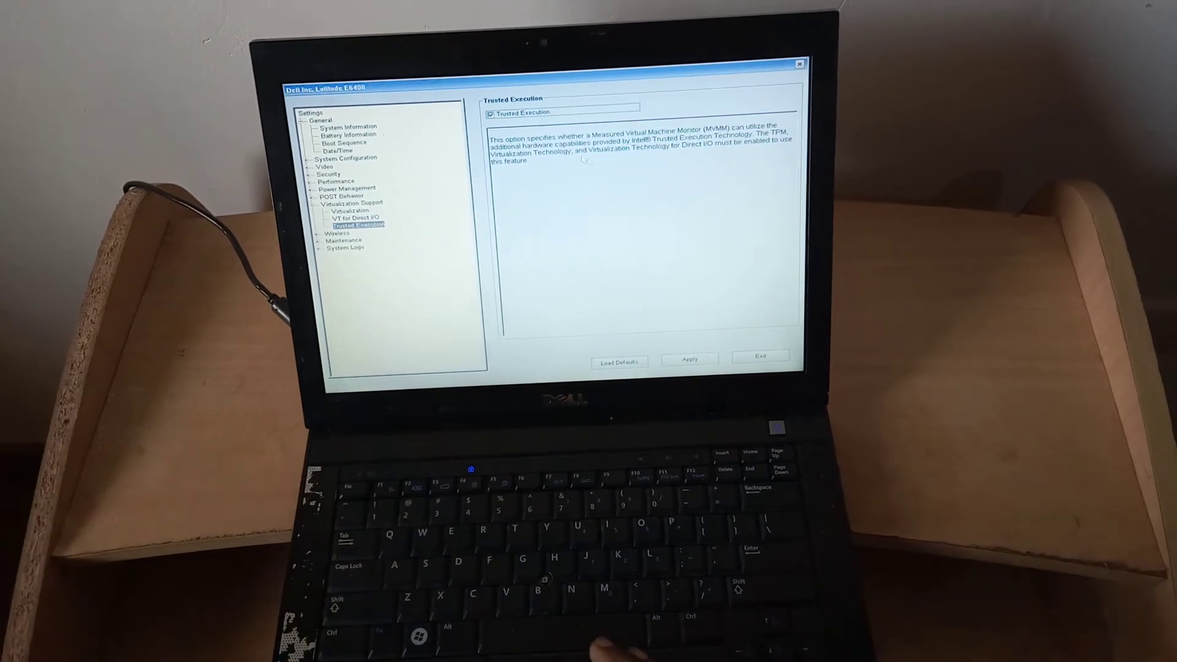